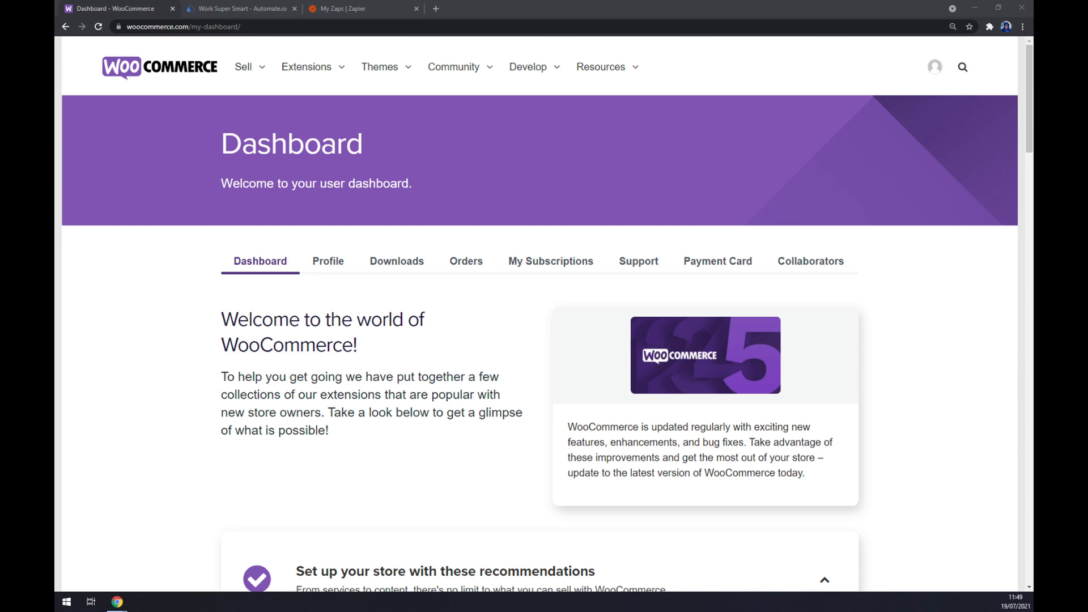
- Switch from the WooCommerce dashboard to the Automate.io browser tab
click(239, 9)
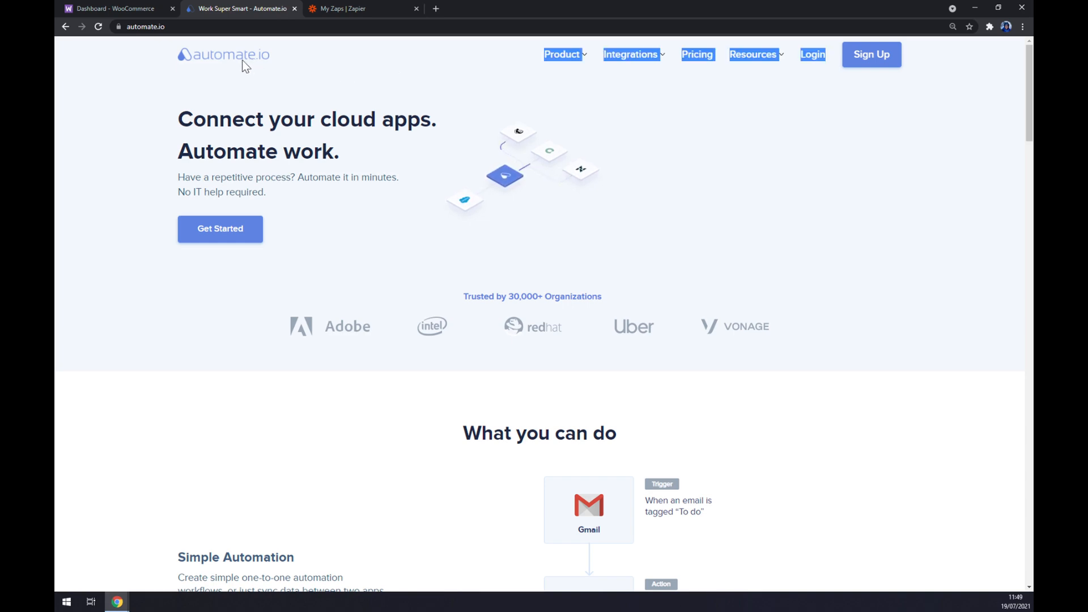
- Browse Integrations via the E-commerce category to the full 200+ app catalogue
click(630, 55)
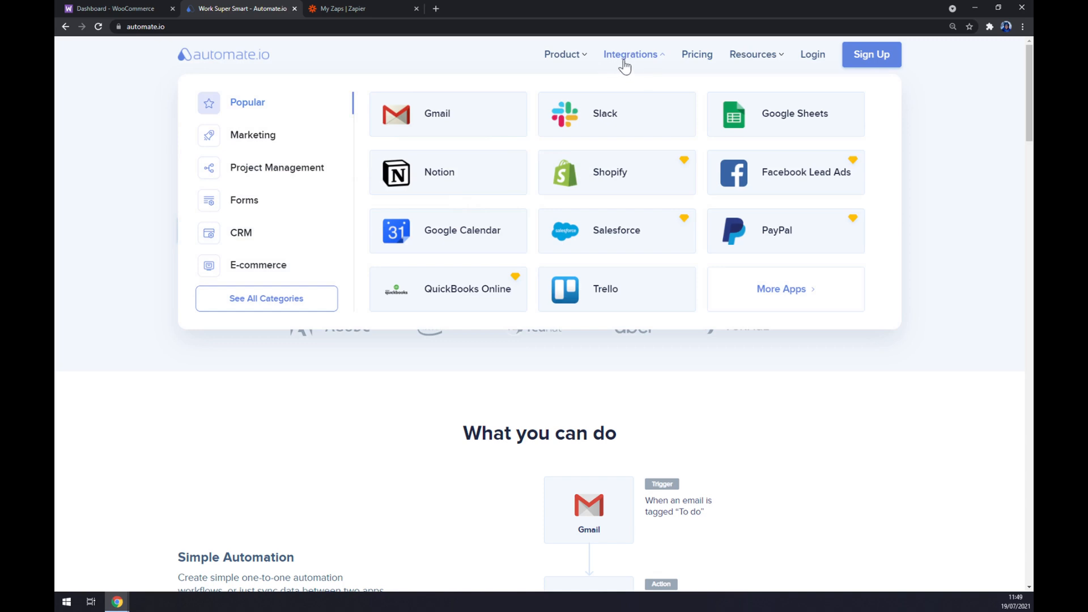
mouse_move(630, 65)
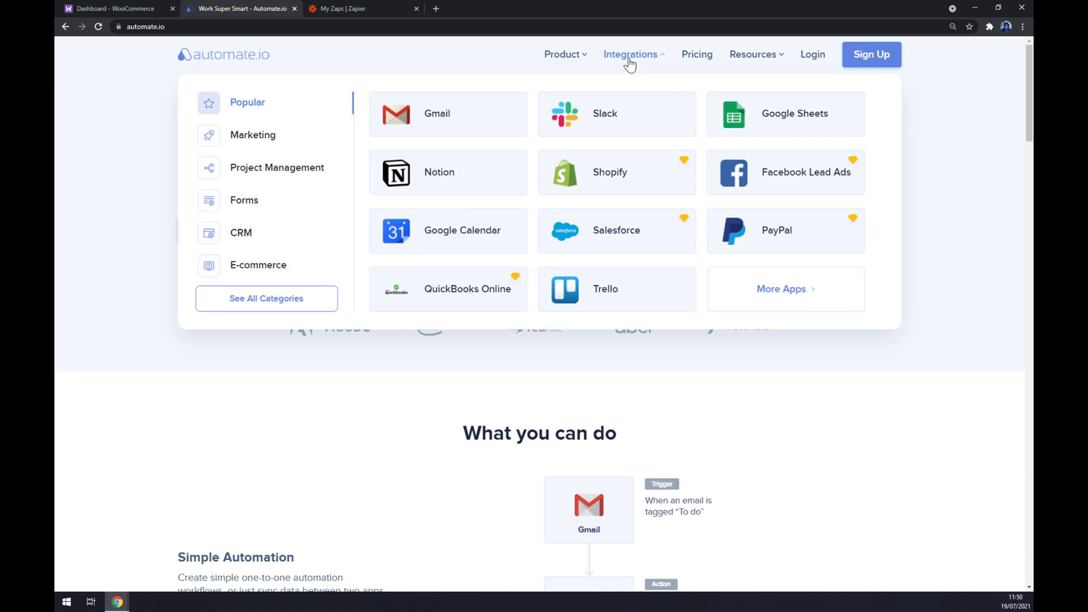
click(258, 264)
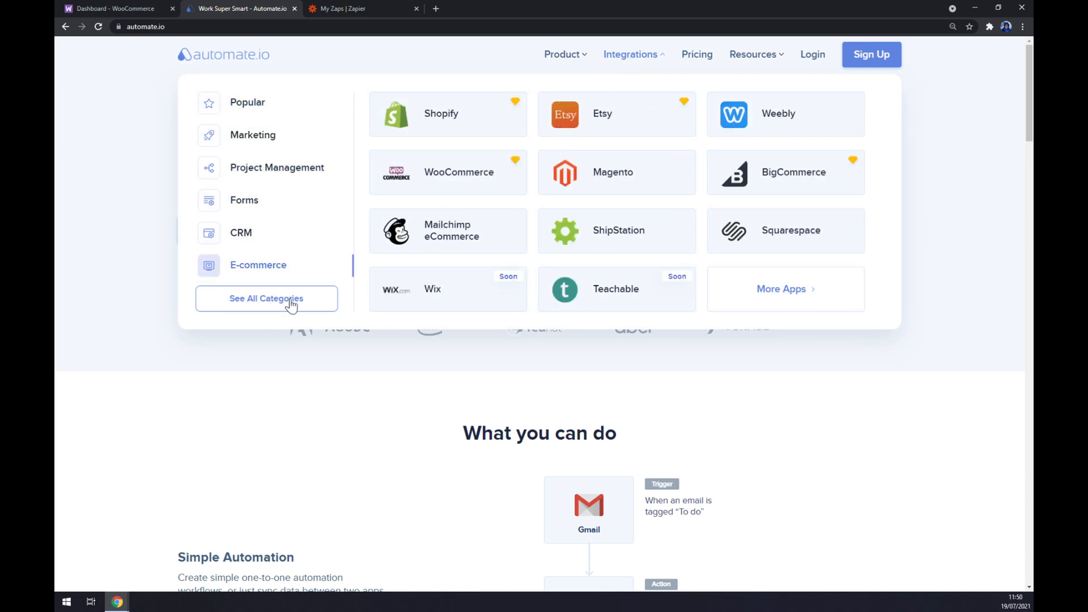
click(266, 299)
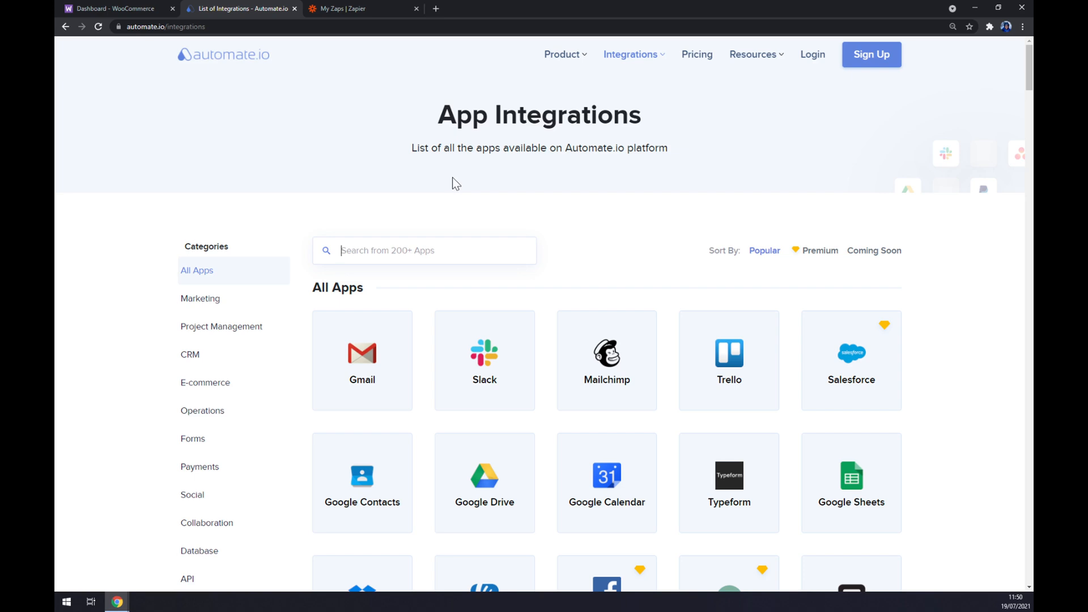
- Search 'woo', open WooCommerce integrations, and search 'quick' to find QuickBooks Online
text(woo)
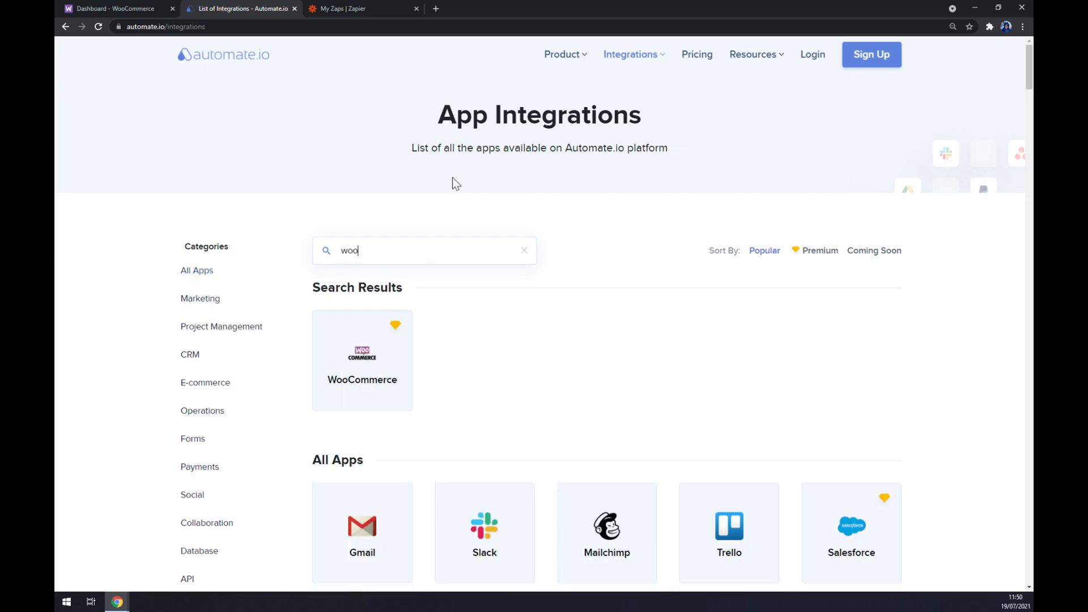
click(362, 360)
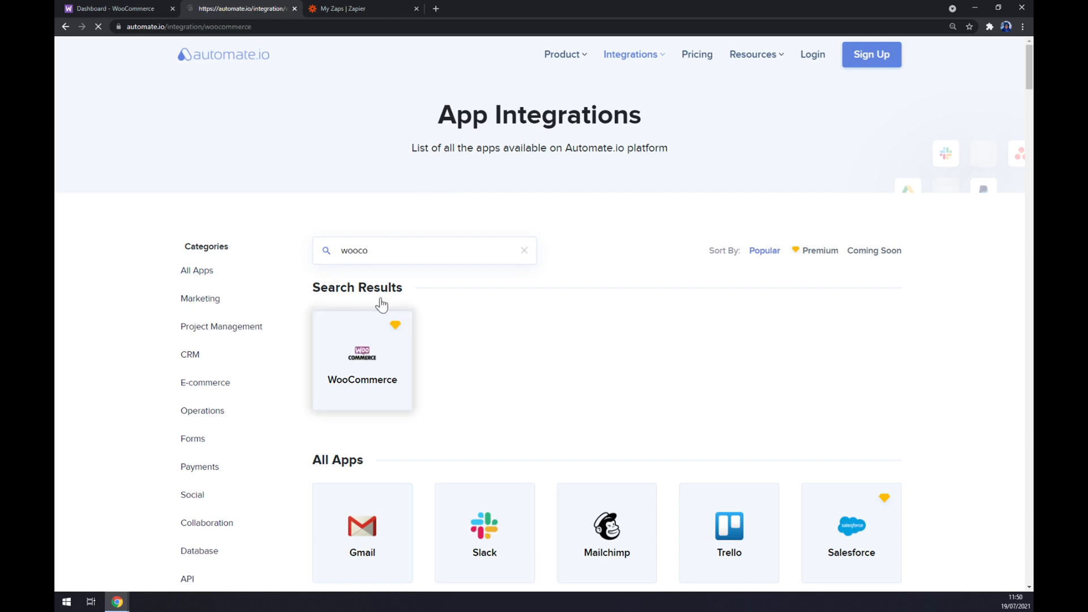
click(362, 359)
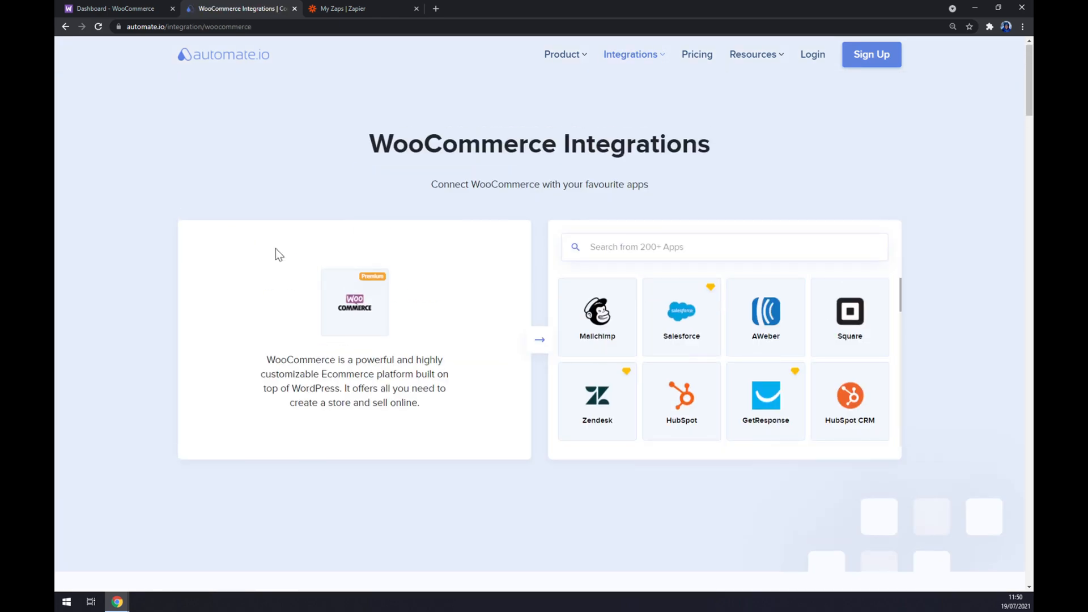
mouse_move(206, 313)
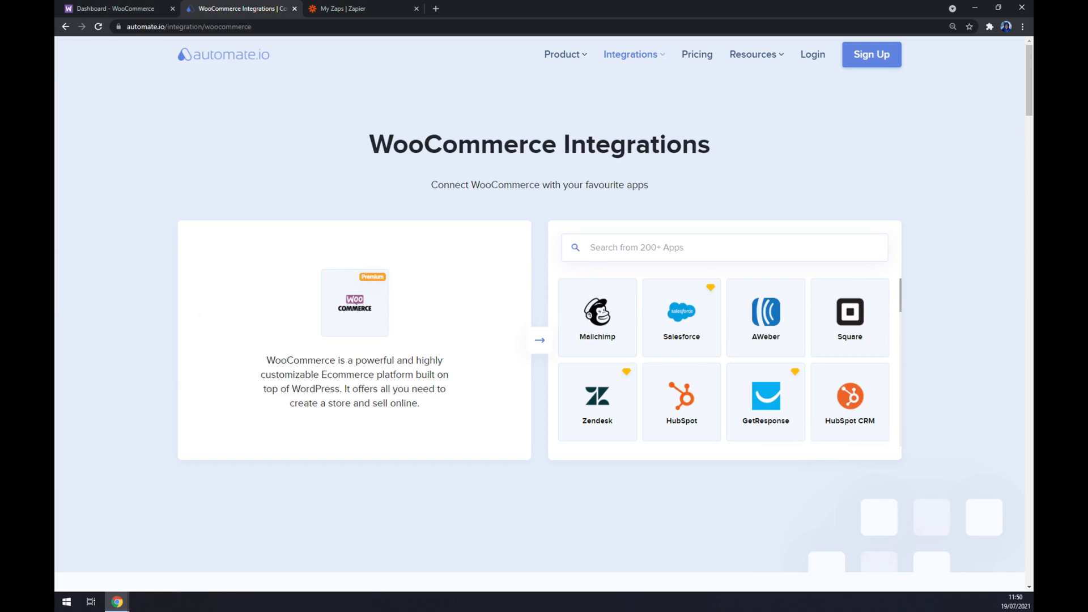
text(quick)
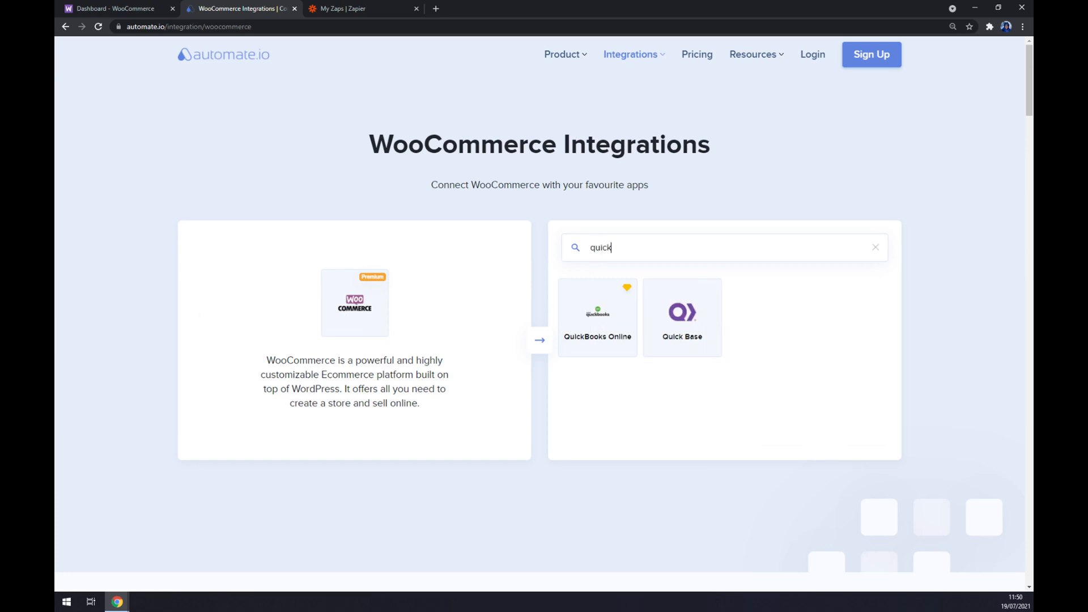
- Open the QuickBooks Online + WooCommerce page and scroll to Create your own Integration
click(597, 317)
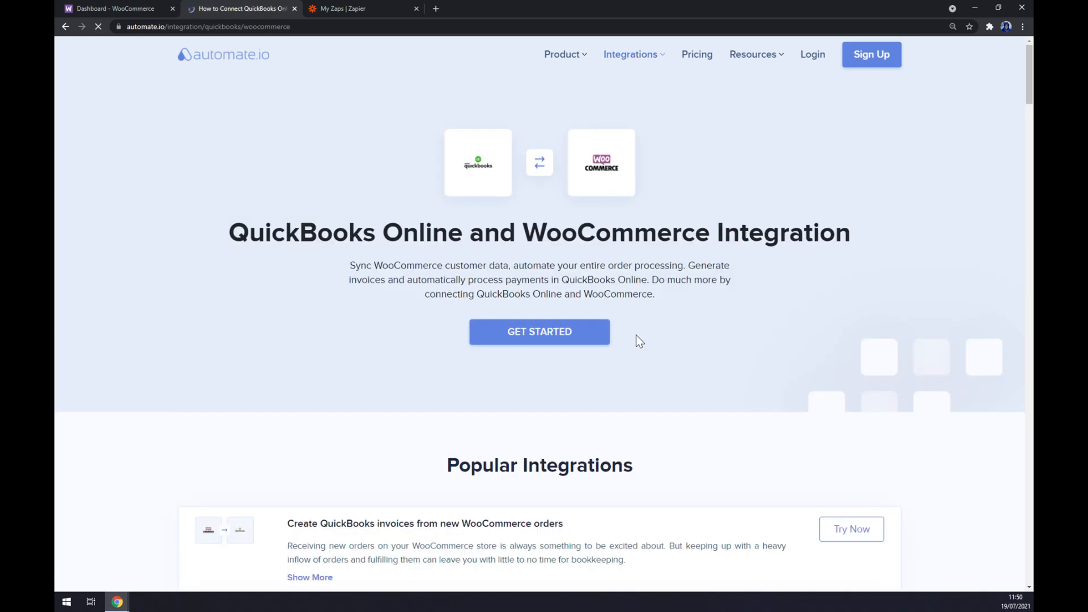
scroll(down, 3)
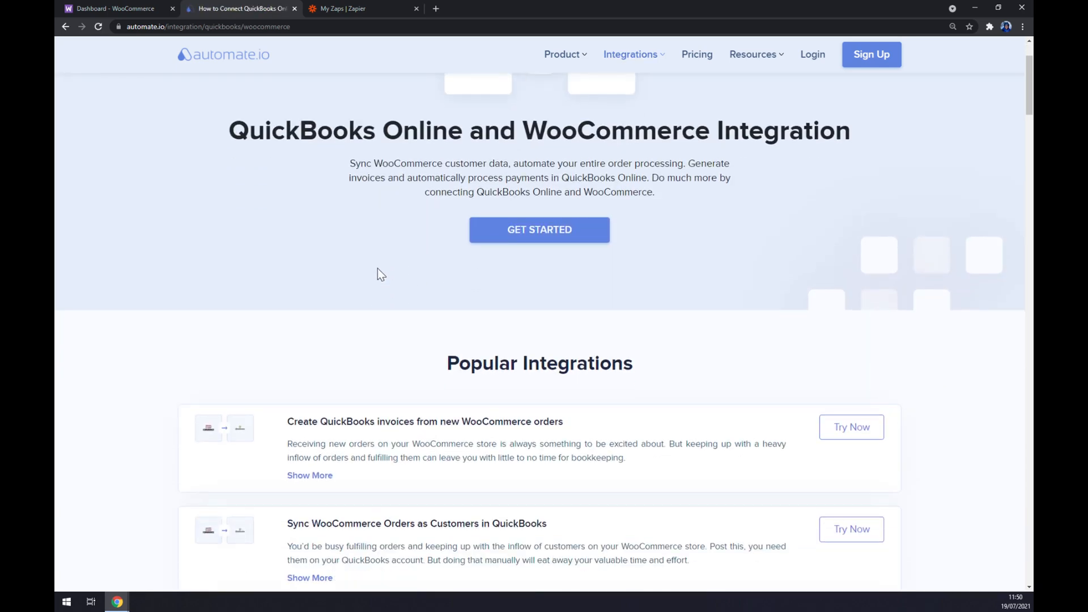
mouse_move(380, 267)
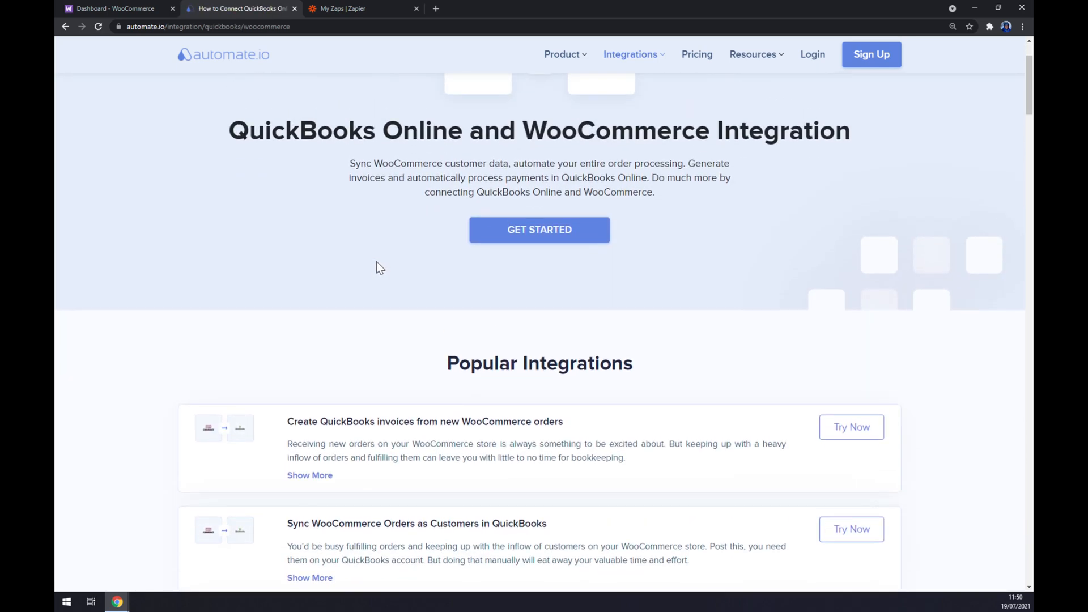
scroll(down, 3)
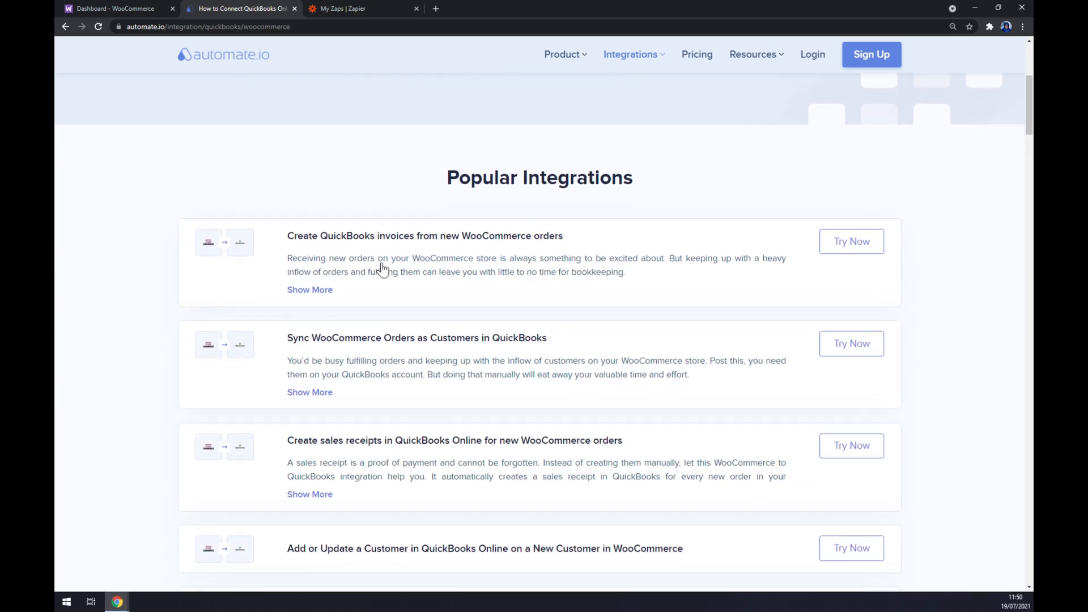
scroll(down, 3)
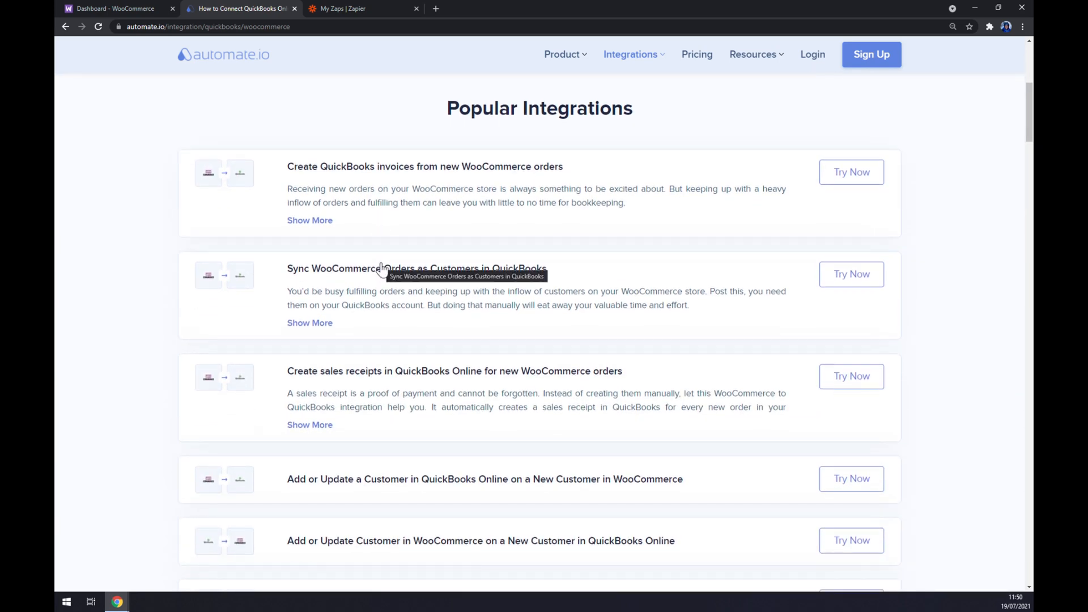
scroll(down, 3)
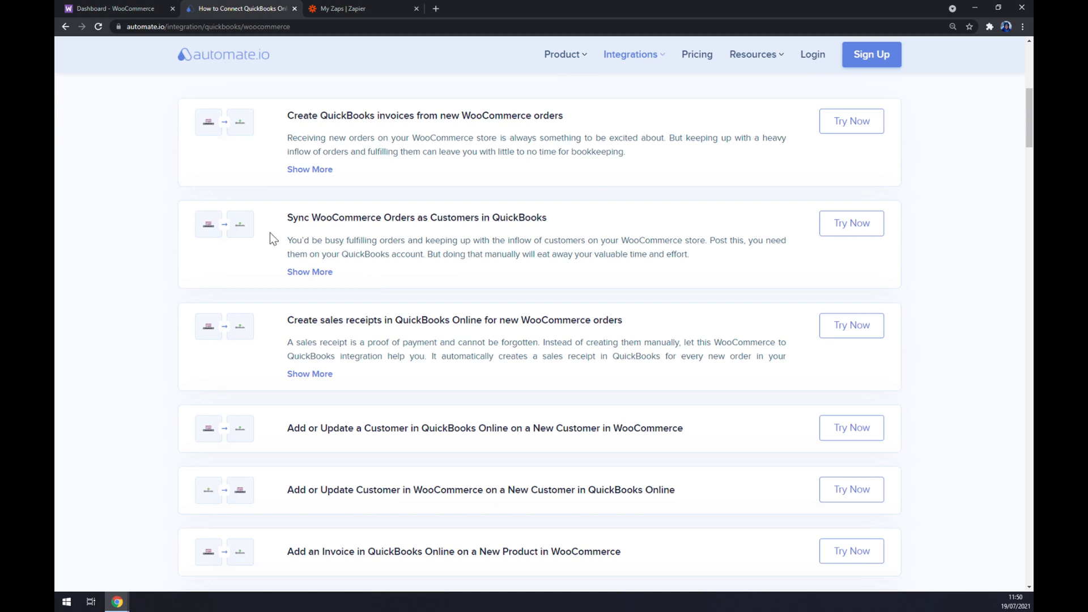
scroll(down, 3)
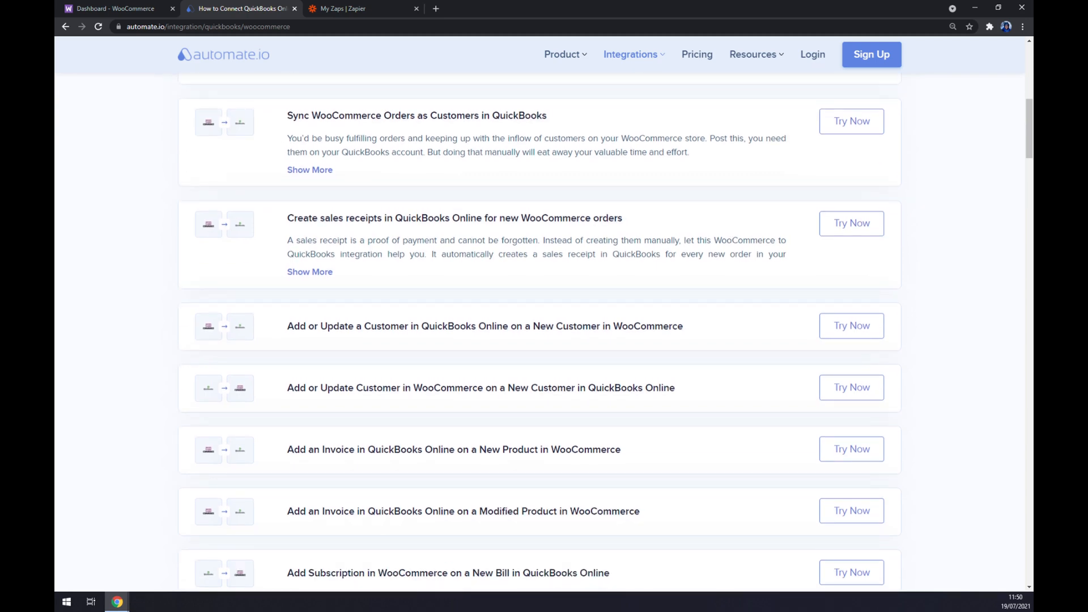
scroll(down, 3)
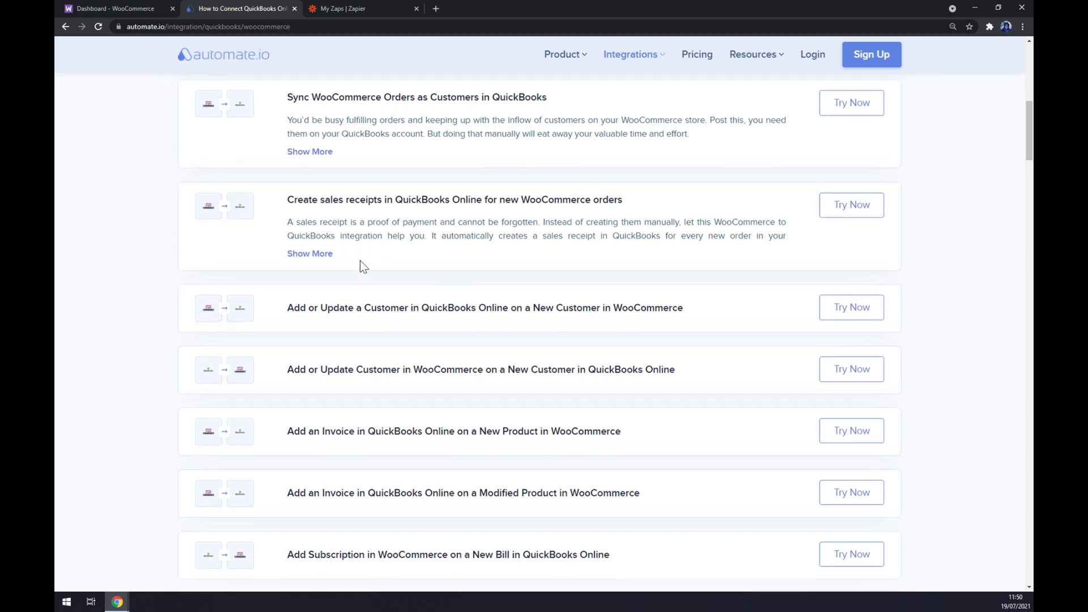
scroll(down, 3)
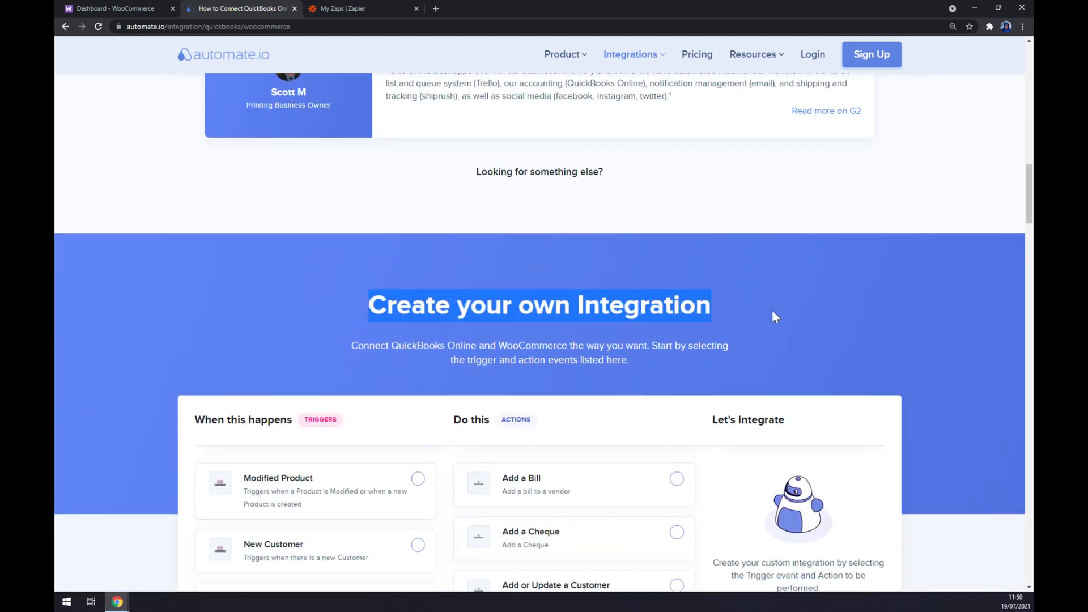
mouse_move(781, 314)
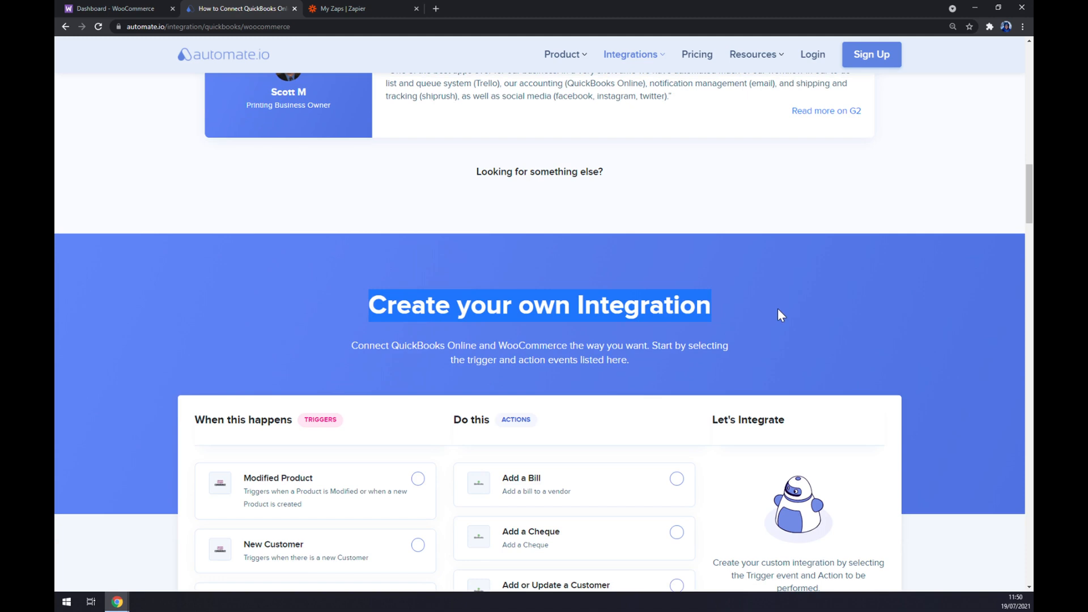
- Choose Modified Product as the WooCommerce trigger in the custom integration builder
scroll(down, 3)
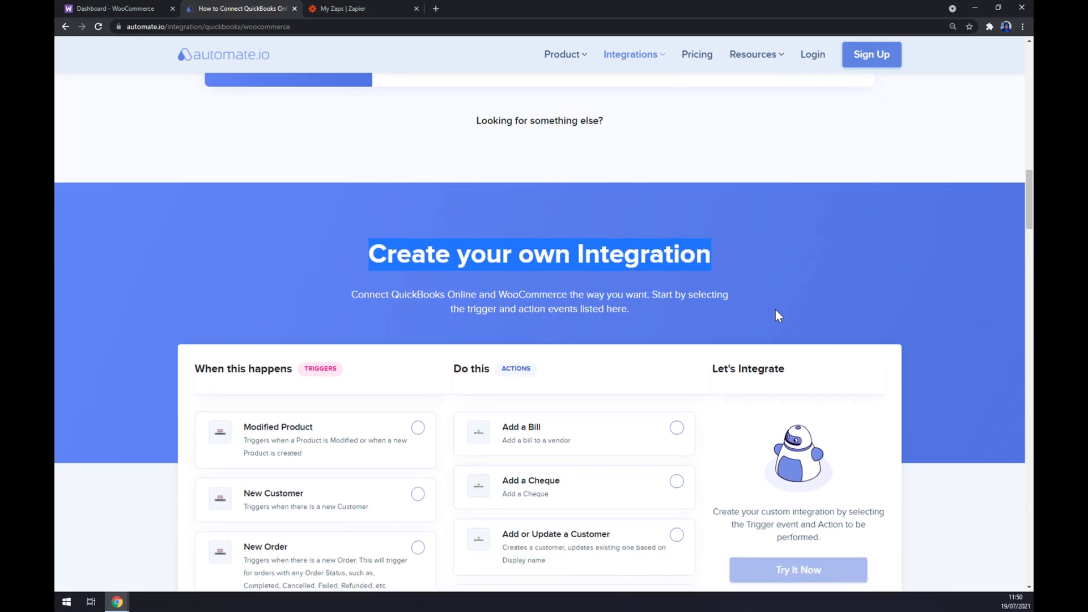
scroll(down, 3)
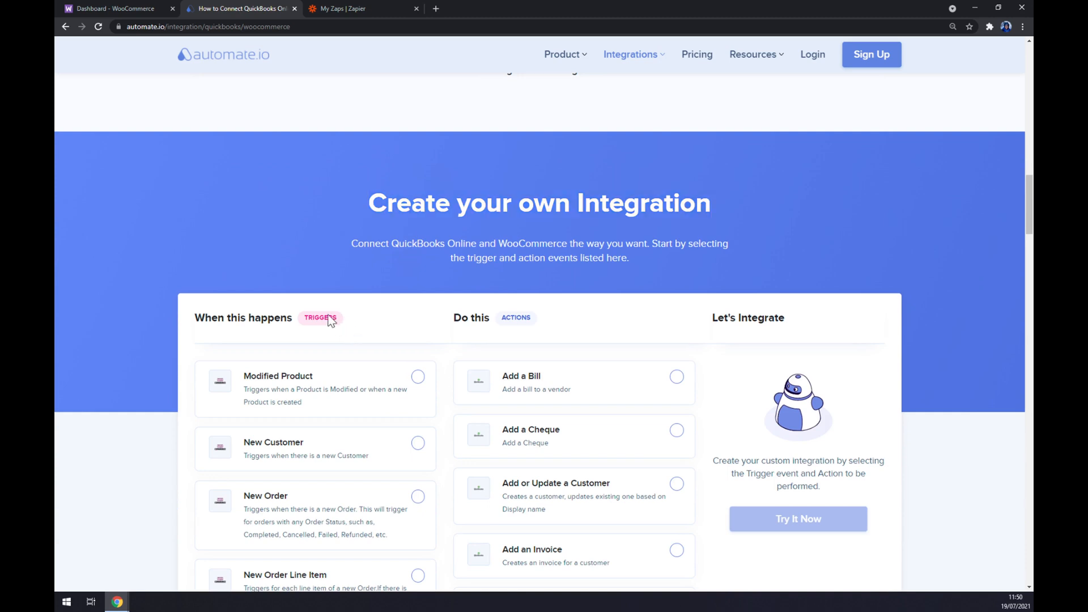
mouse_move(340, 327)
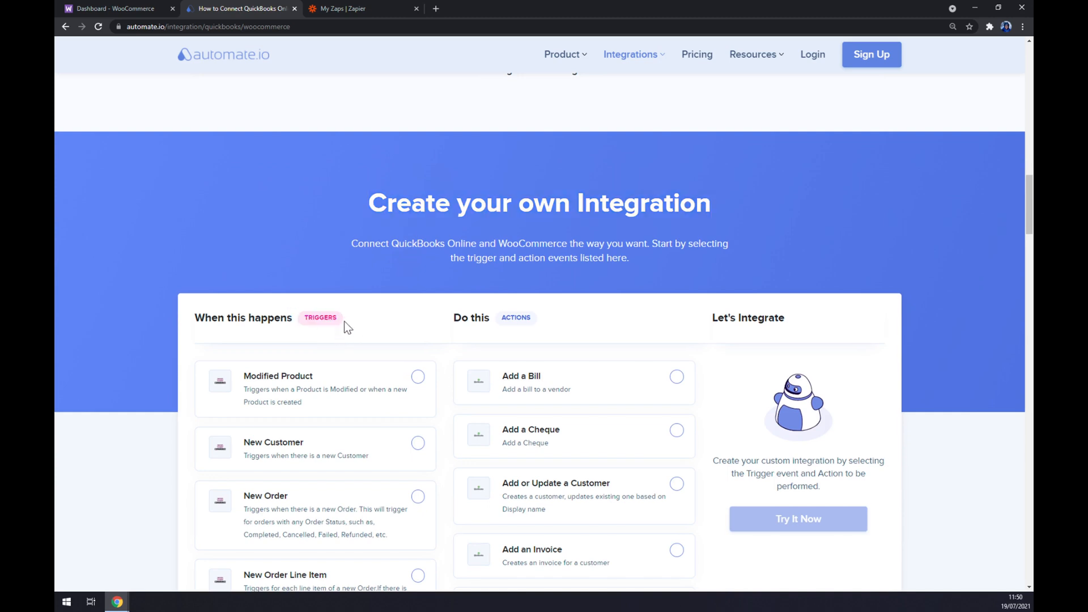
scroll(down, 3)
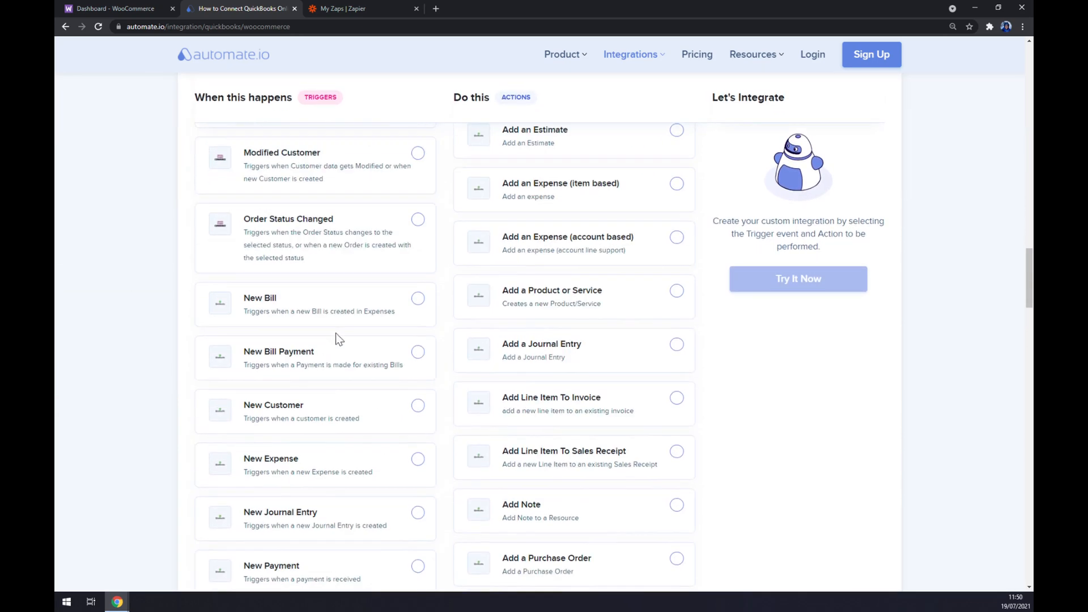
scroll(up, 3)
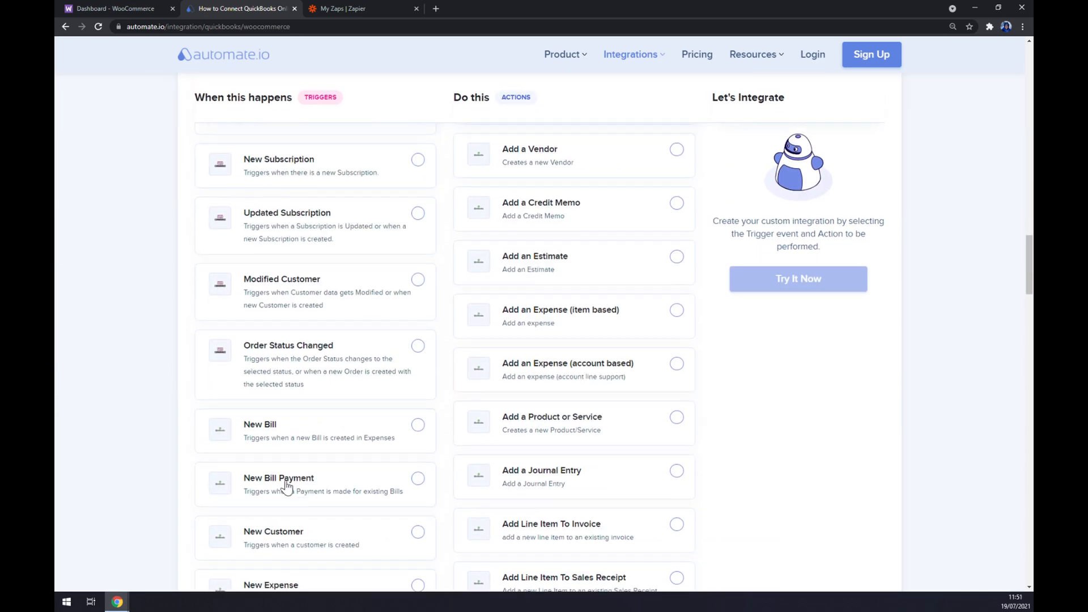
mouse_move(278, 455)
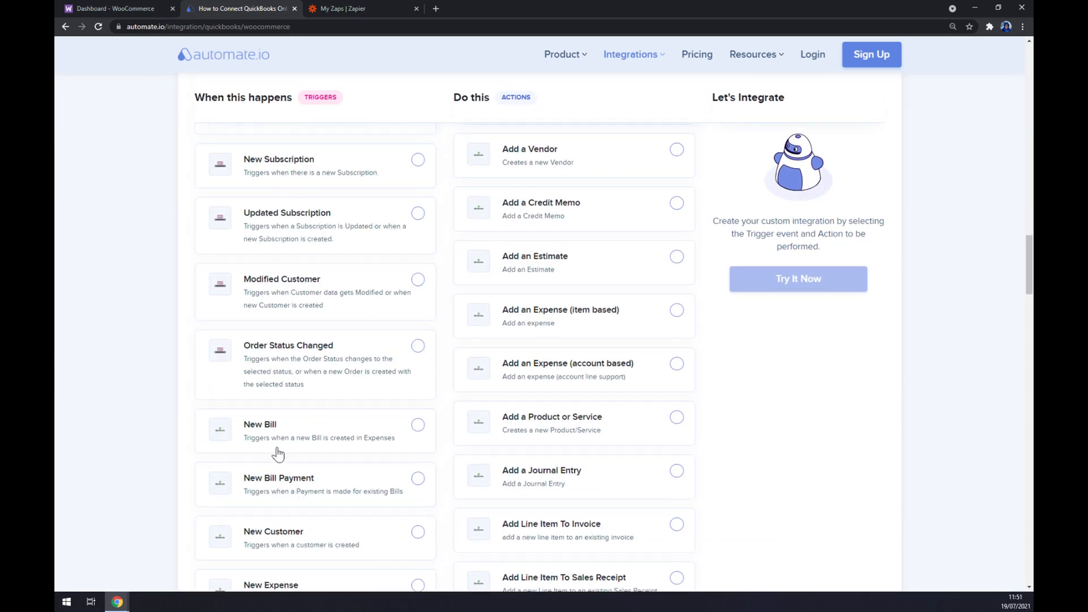
scroll(up, 3)
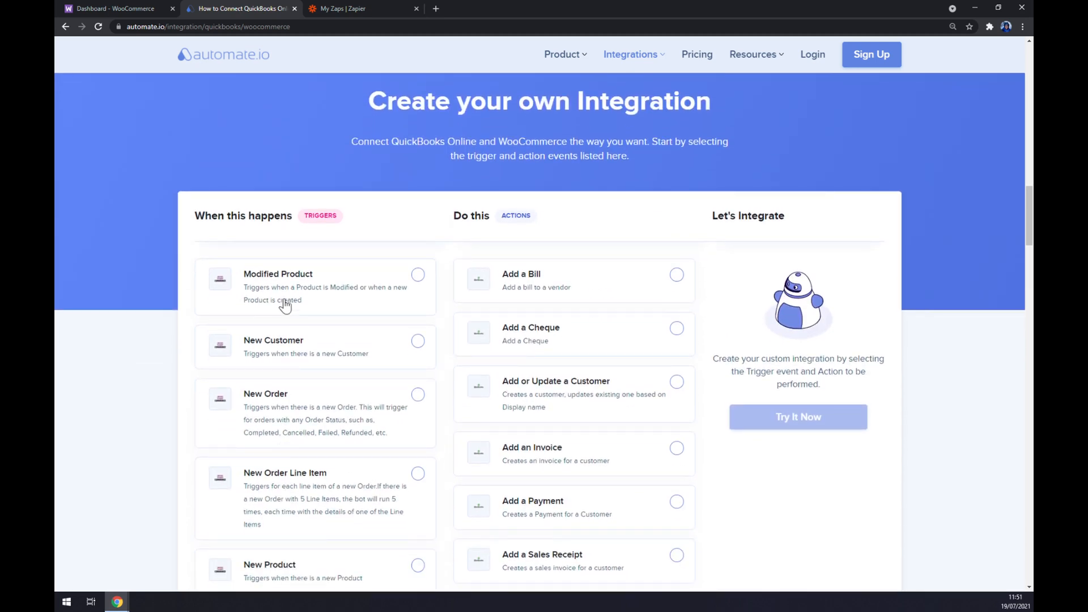
click(418, 274)
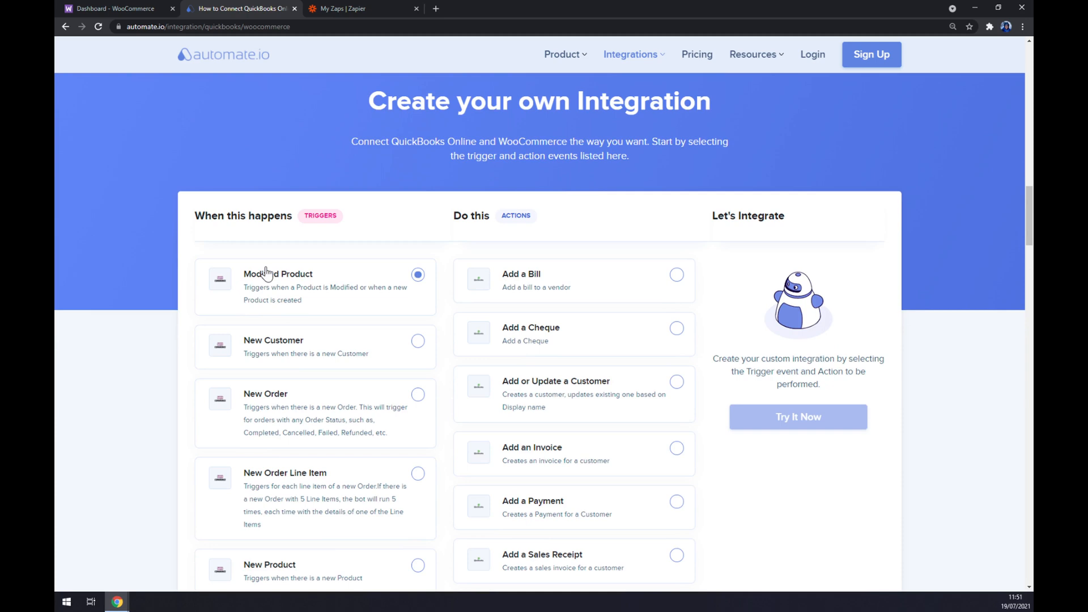
mouse_move(265, 268)
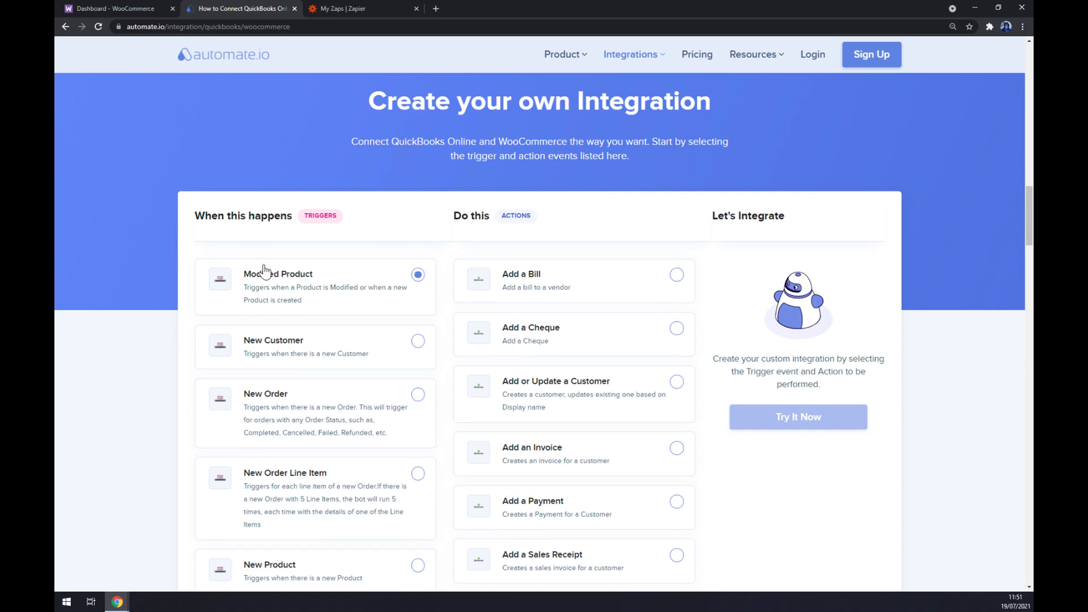
mouse_move(489, 289)
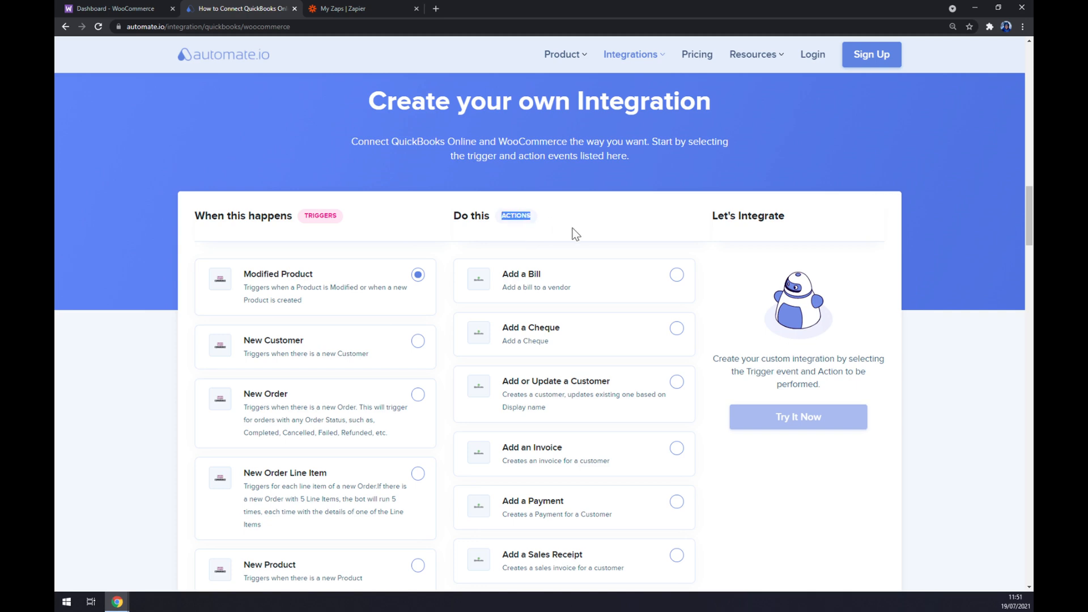
mouse_move(539, 257)
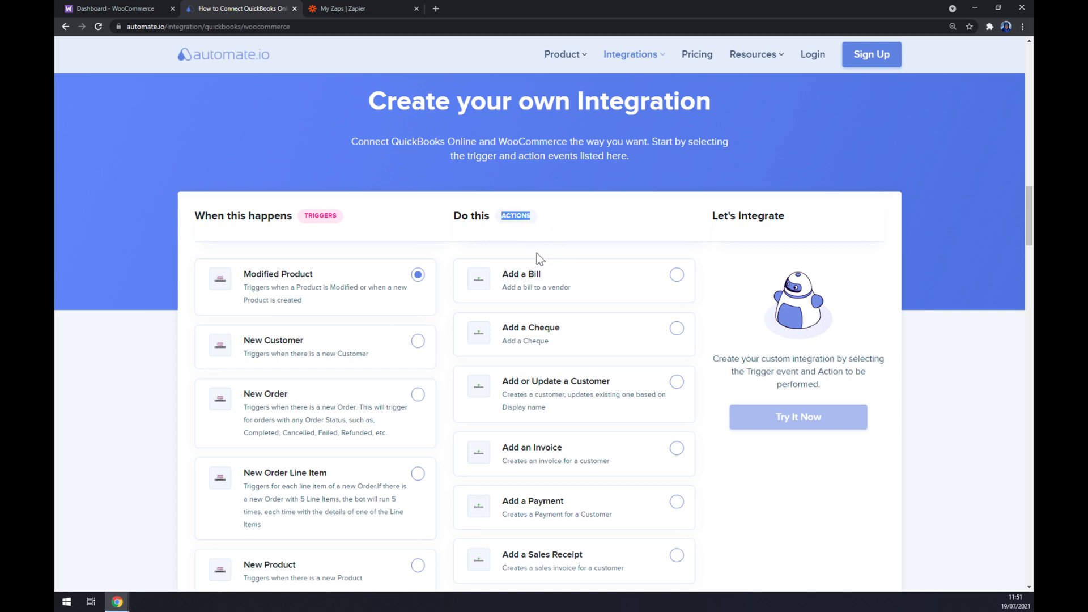
- Choose Add a Bill as the QuickBooks Online action
scroll(down, 3)
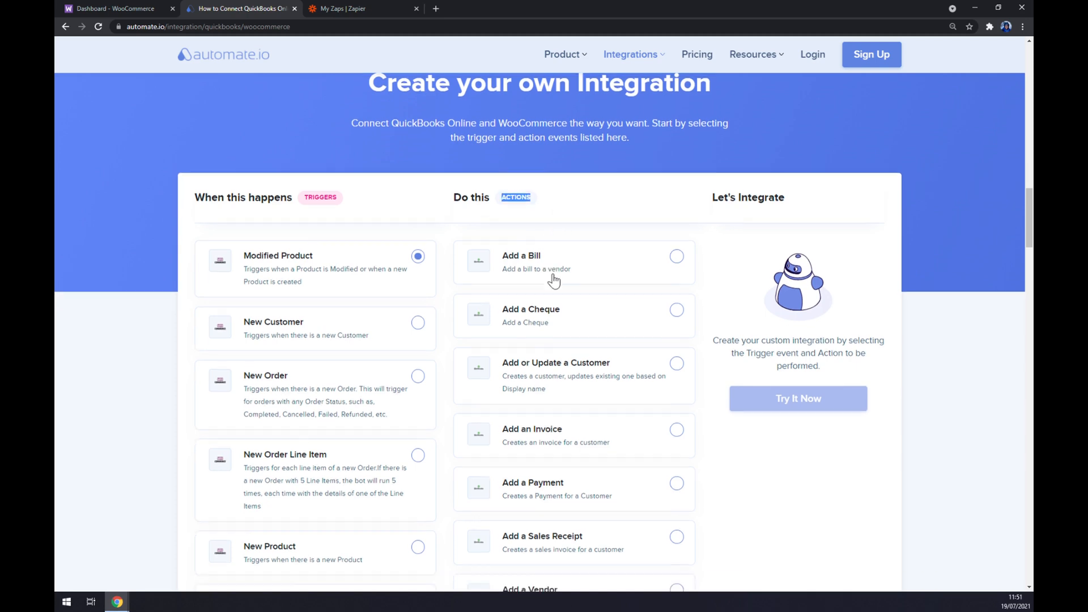
scroll(down, 3)
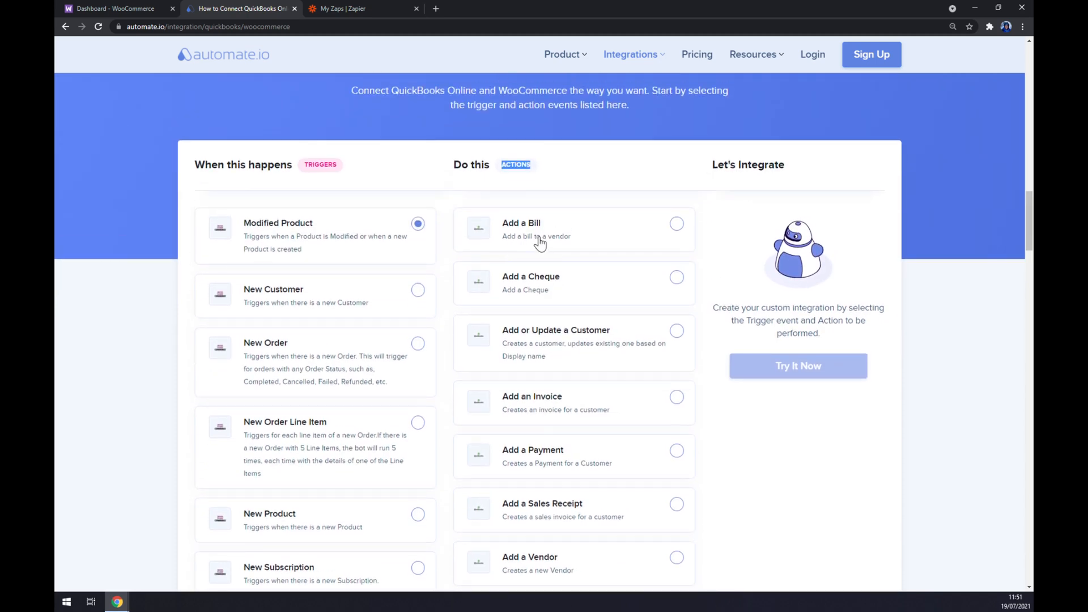
click(676, 224)
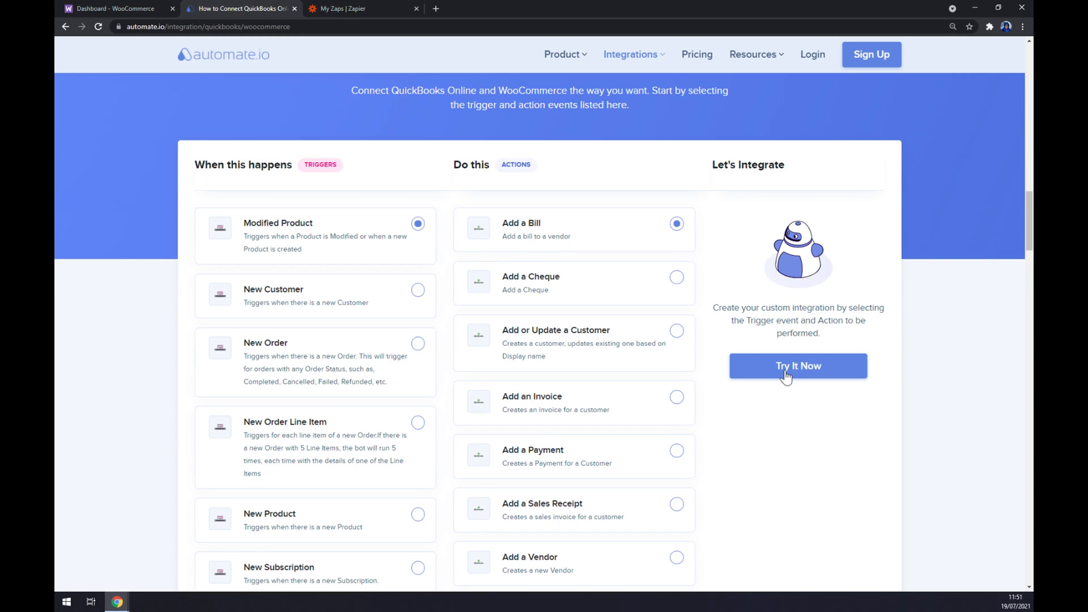
- Open the Try It Now registration page, then switch to the Zapier tab
click(798, 366)
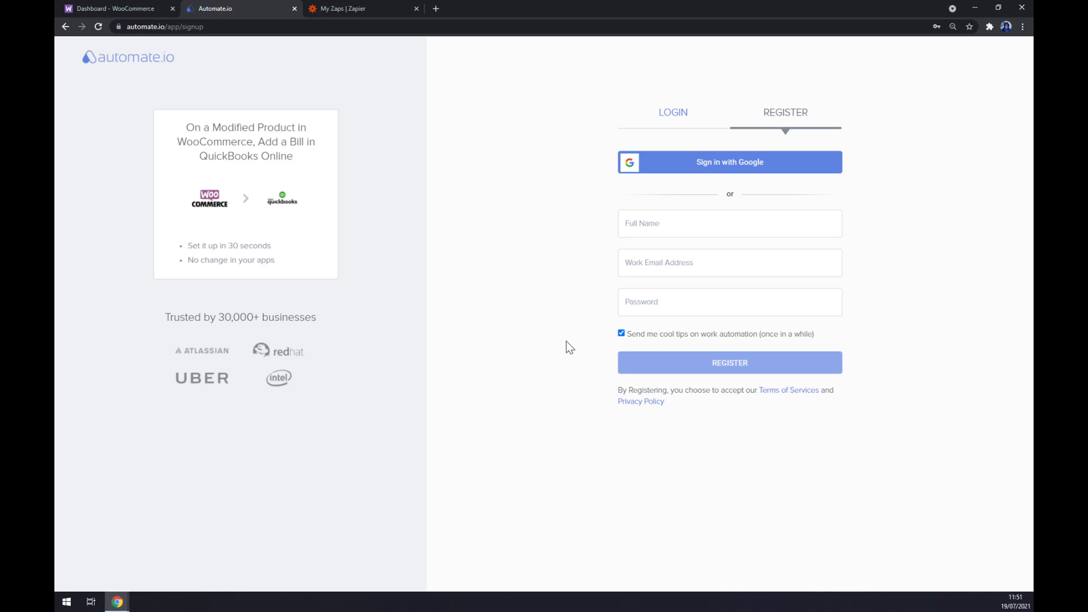
mouse_move(549, 342)
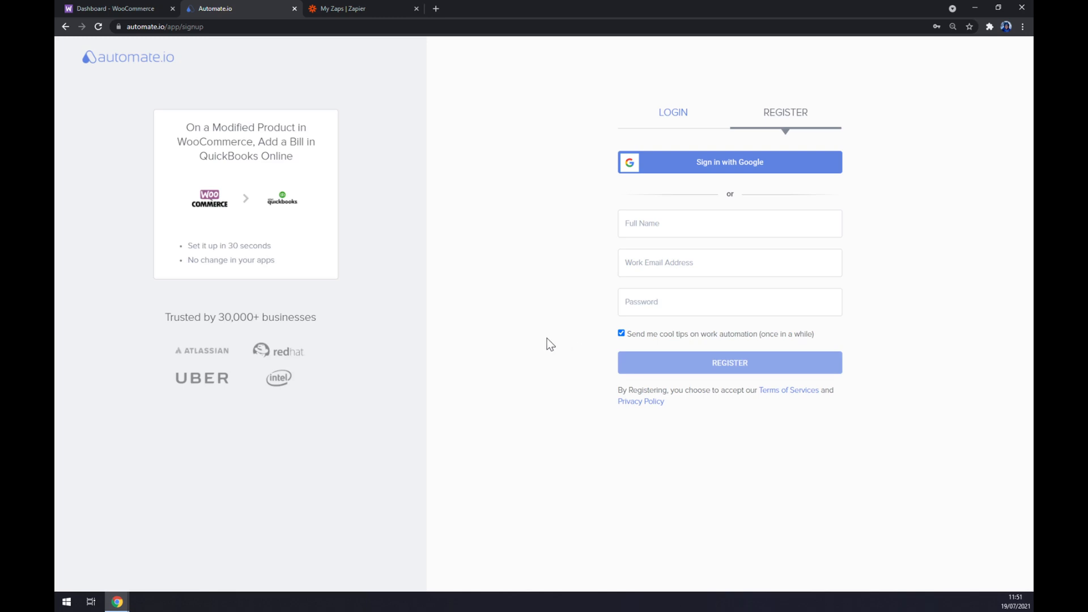
mouse_move(487, 362)
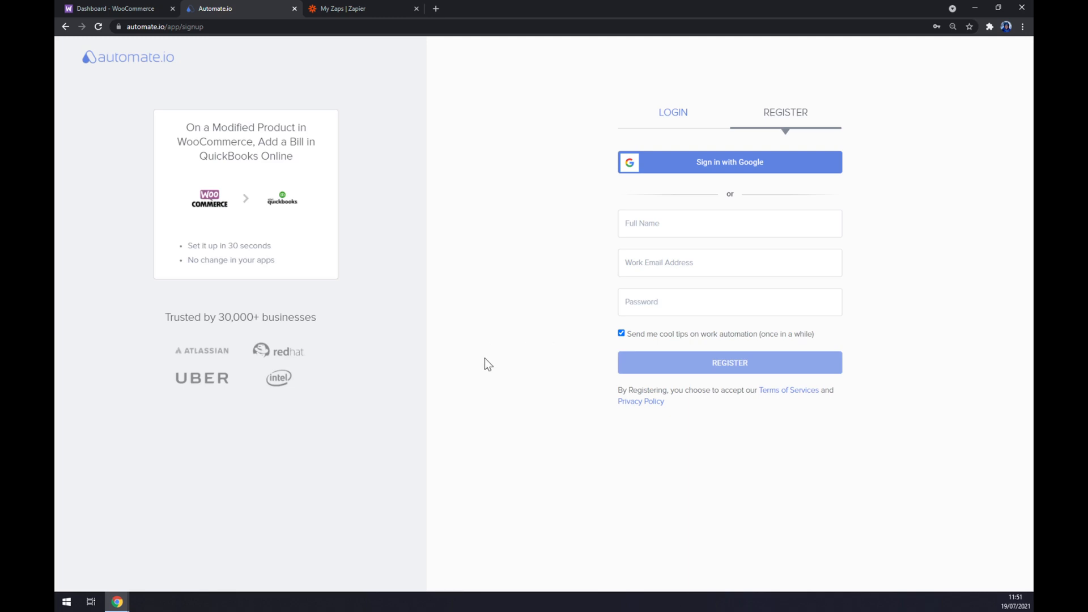
click(346, 9)
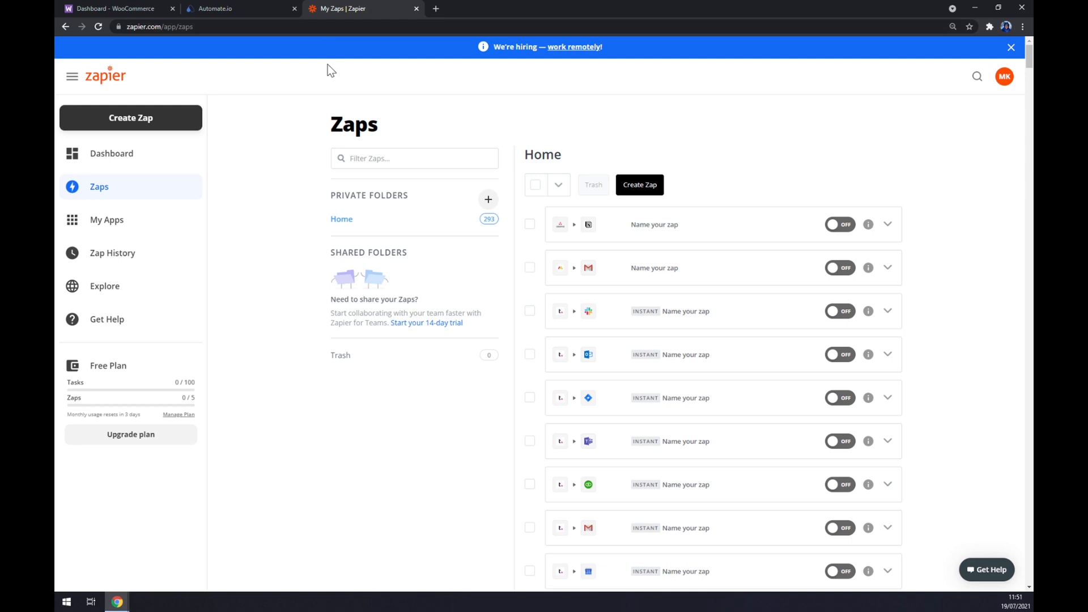
mouse_move(333, 90)
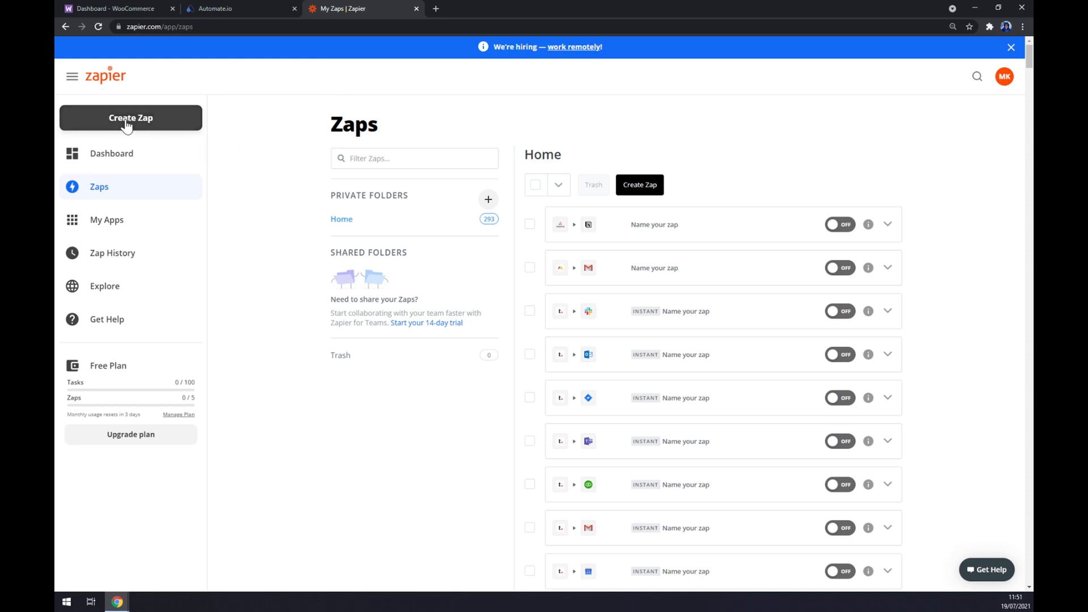
- Use the Create Zap button on My Zaps to open a new zap editor
click(131, 118)
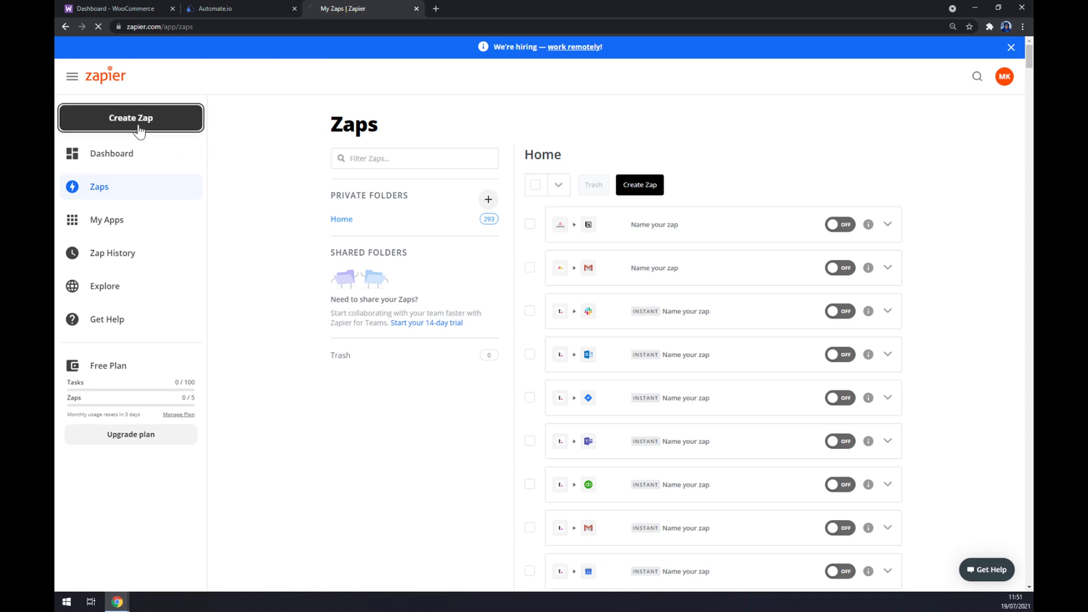
click(130, 118)
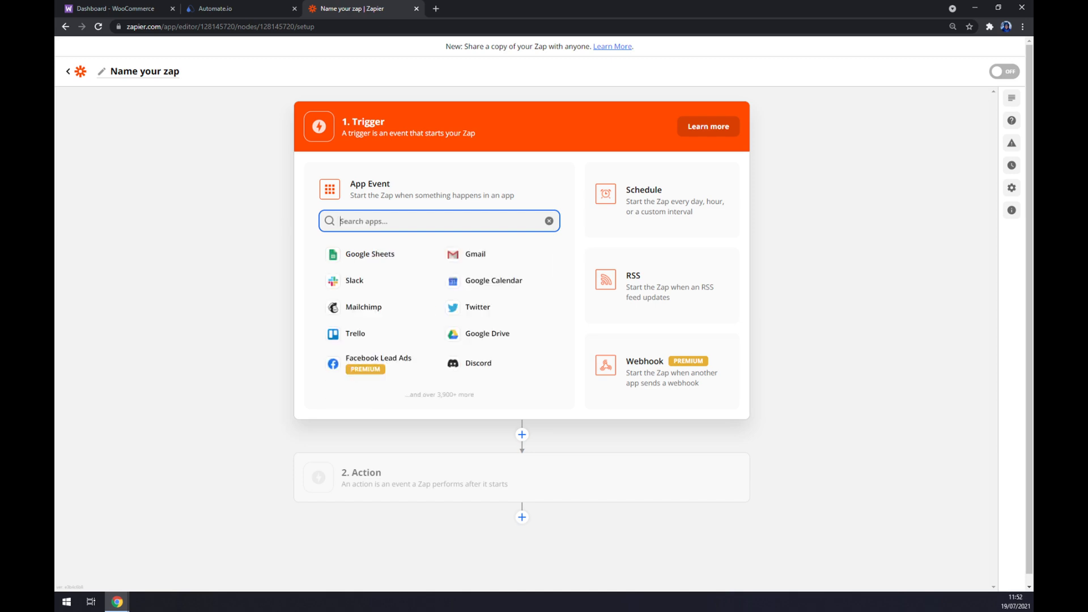
- Set the trigger app to WooCommerce with the Order event and continue
text(wor)
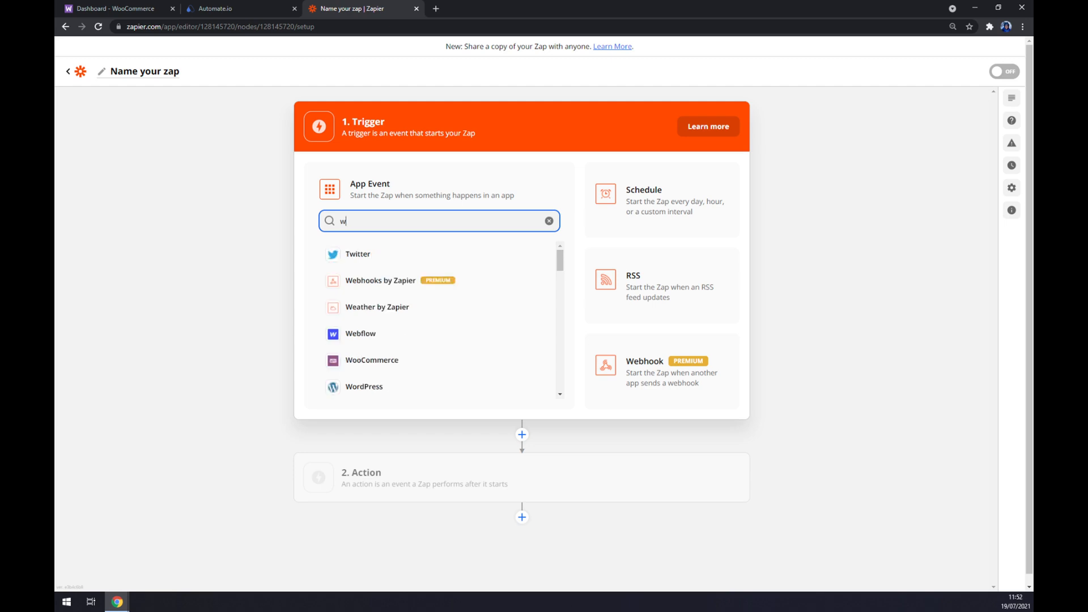
text(ooc)
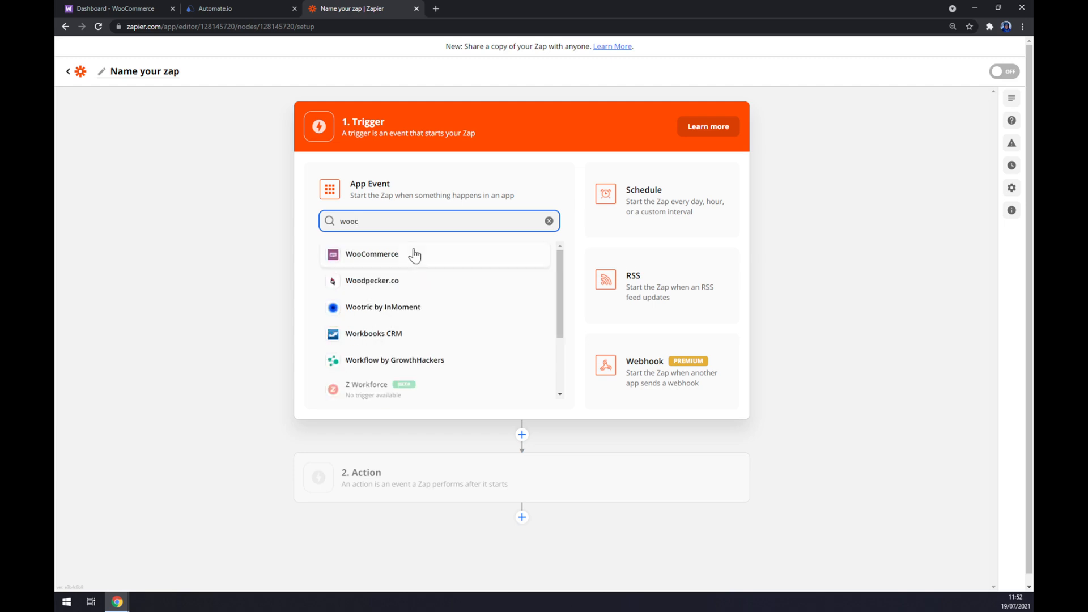
click(371, 254)
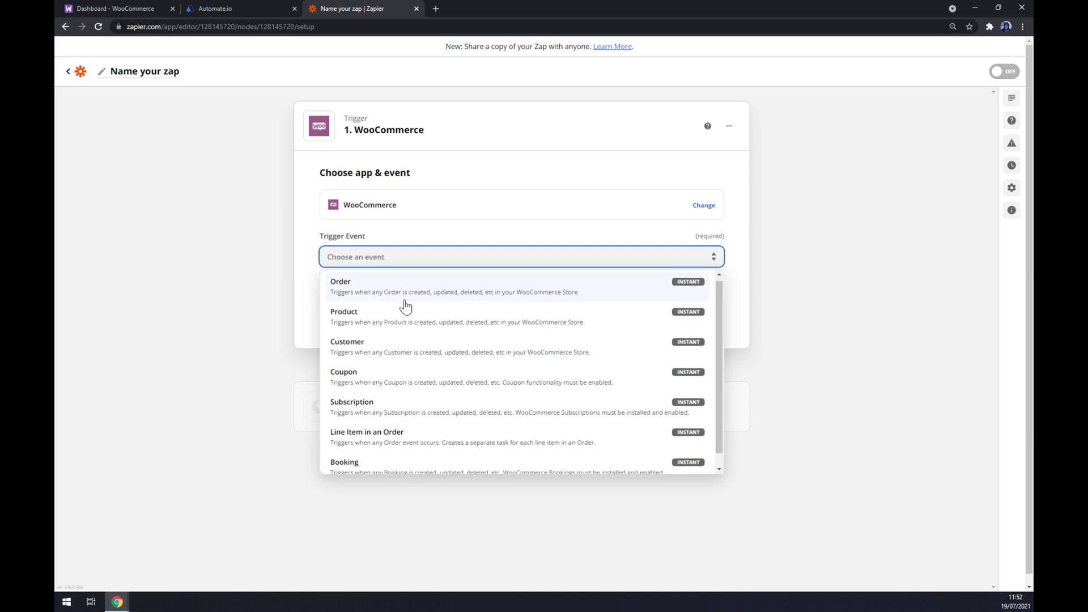
click(340, 286)
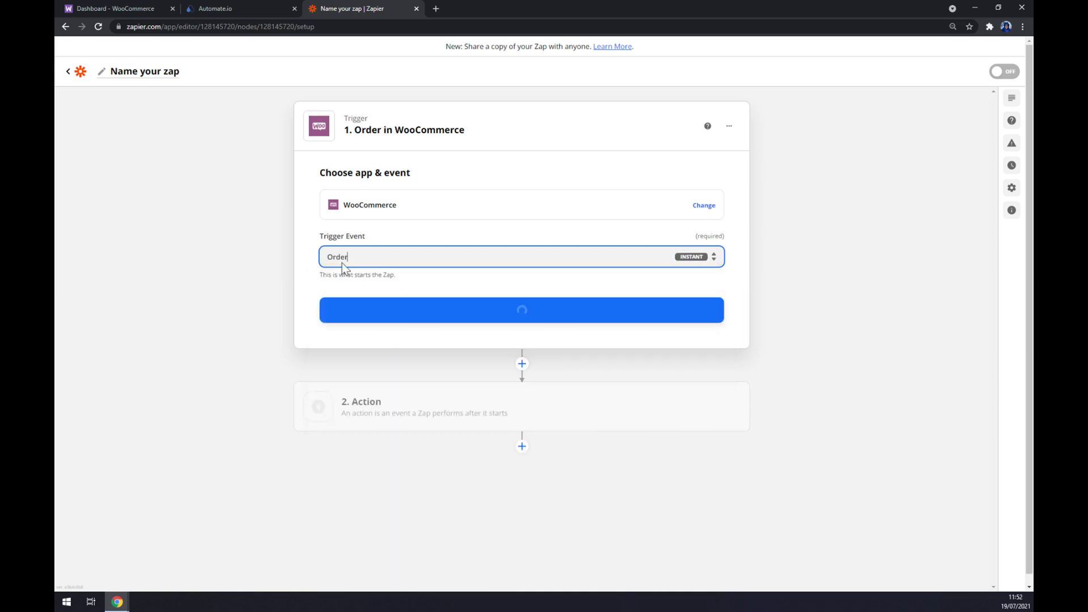
click(521, 310)
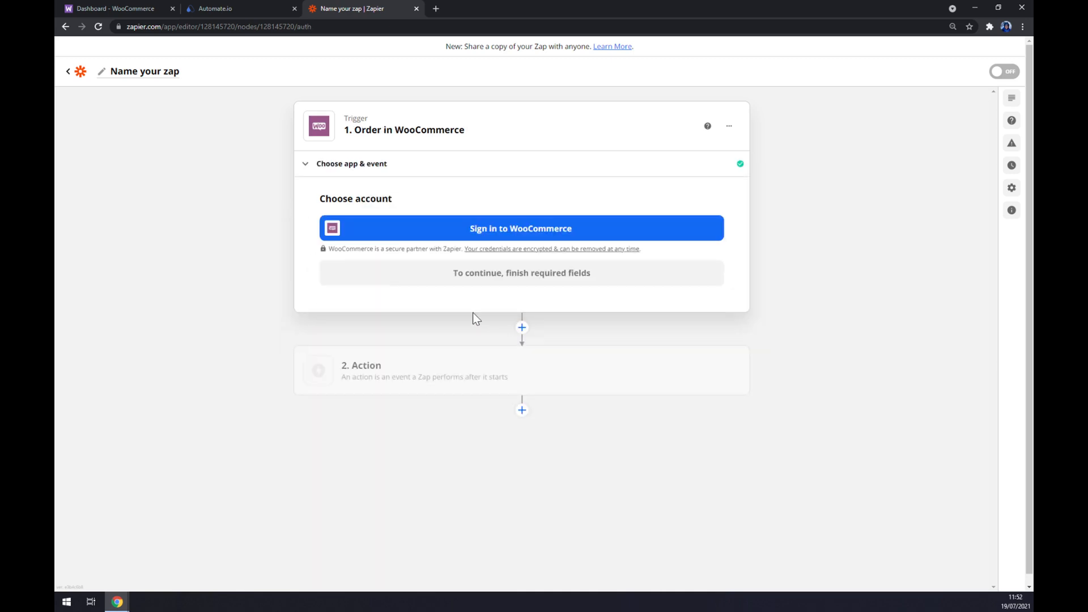
mouse_move(542, 211)
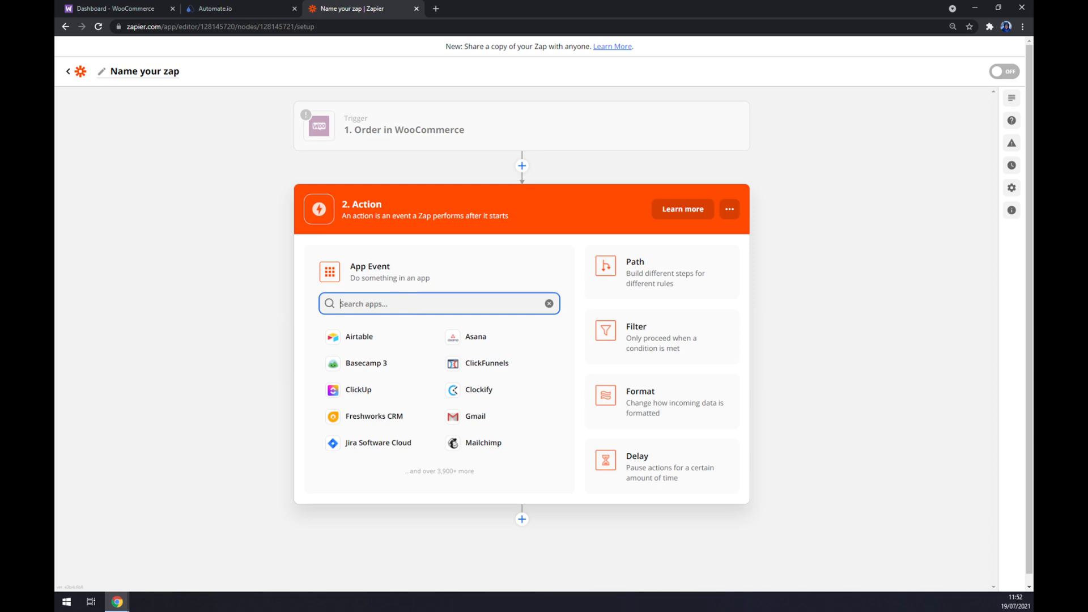
- Set the action app to QuickBooks Online with the Create Product/Service event
text(quick)
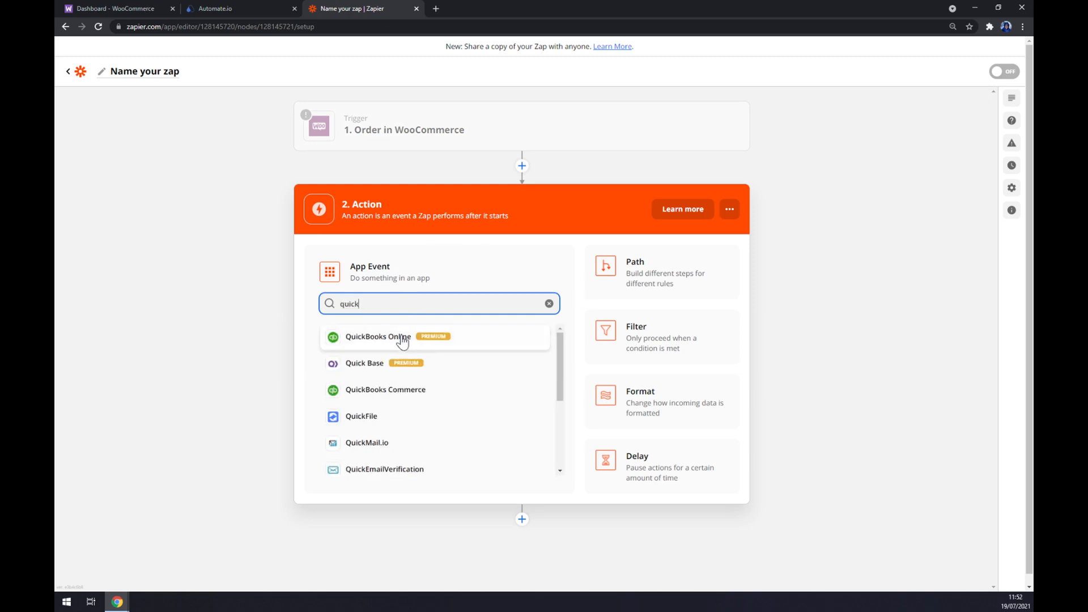
click(377, 336)
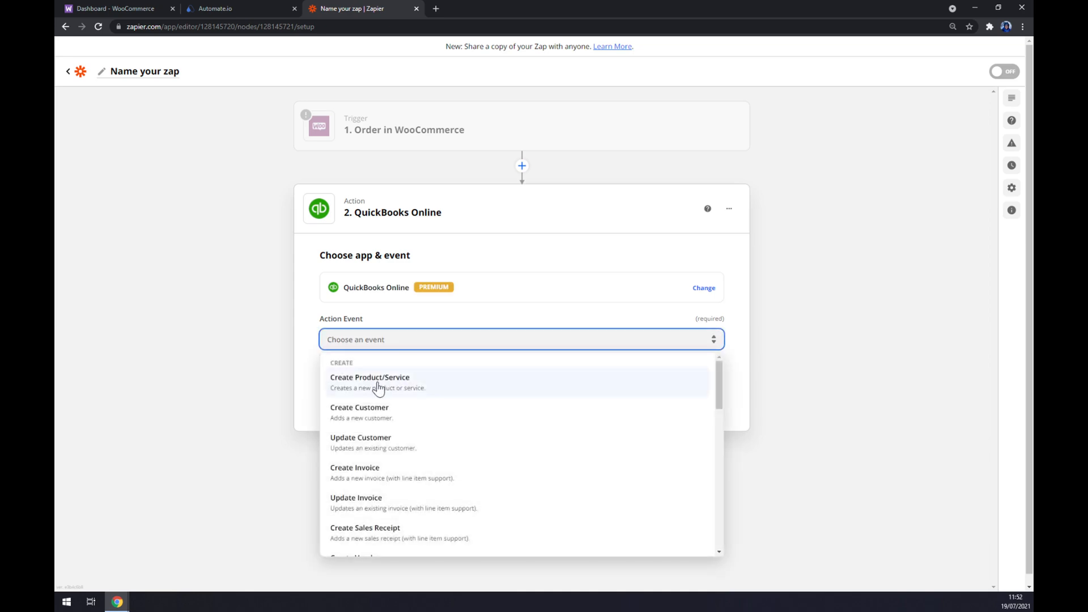
click(369, 378)
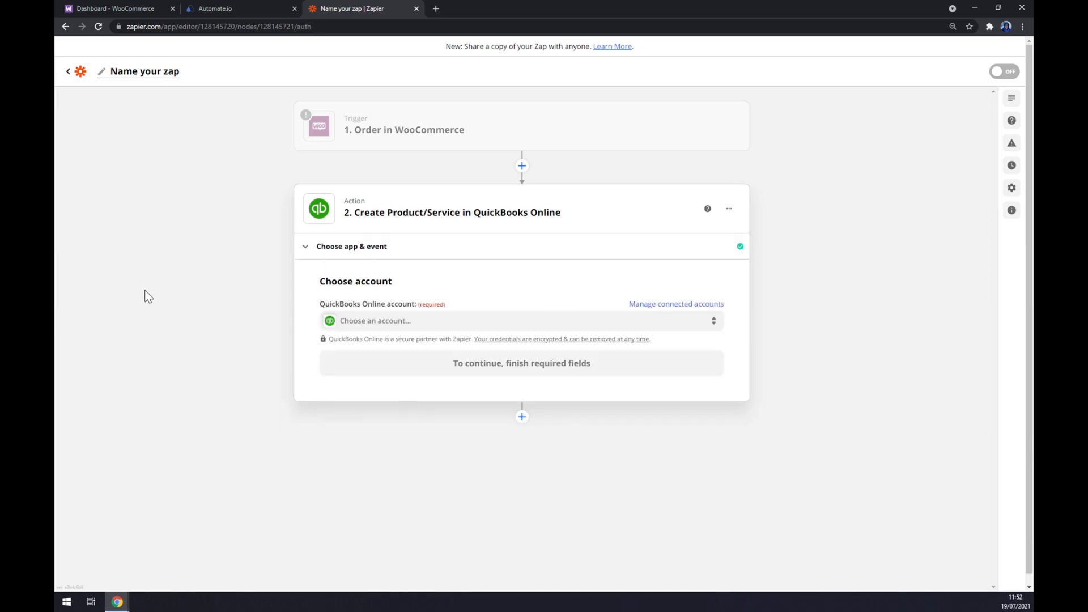
mouse_move(158, 337)
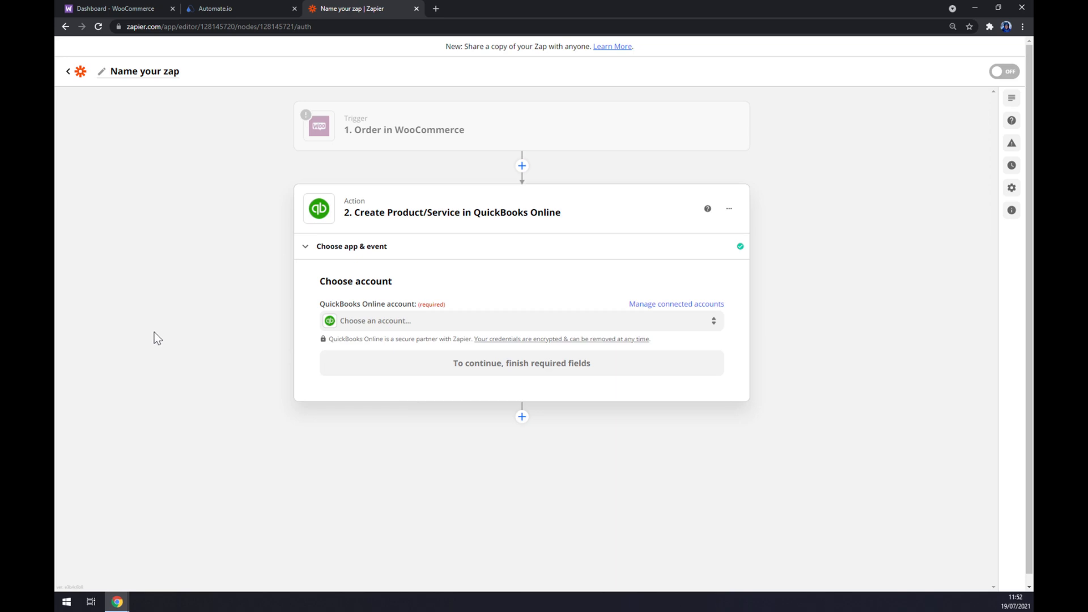